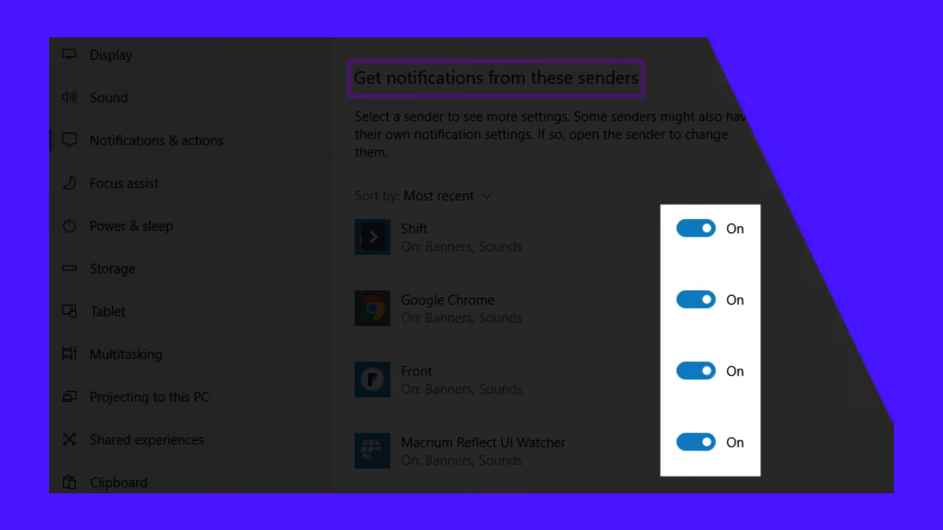
# Step: Reach the Do Not Disturb options inside macOS Notifications preferences
pyautogui.click(233, 224)
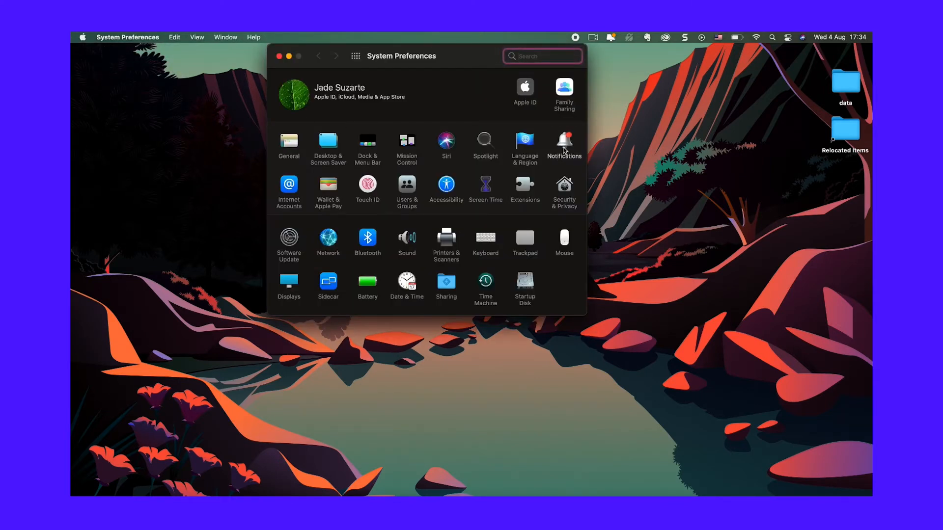
pyautogui.click(563, 142)
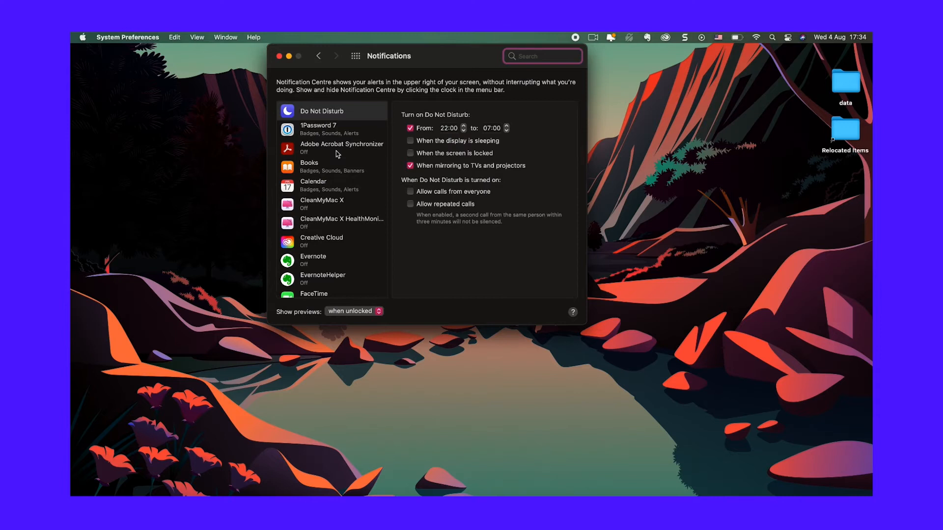
pyautogui.scroll(-3)
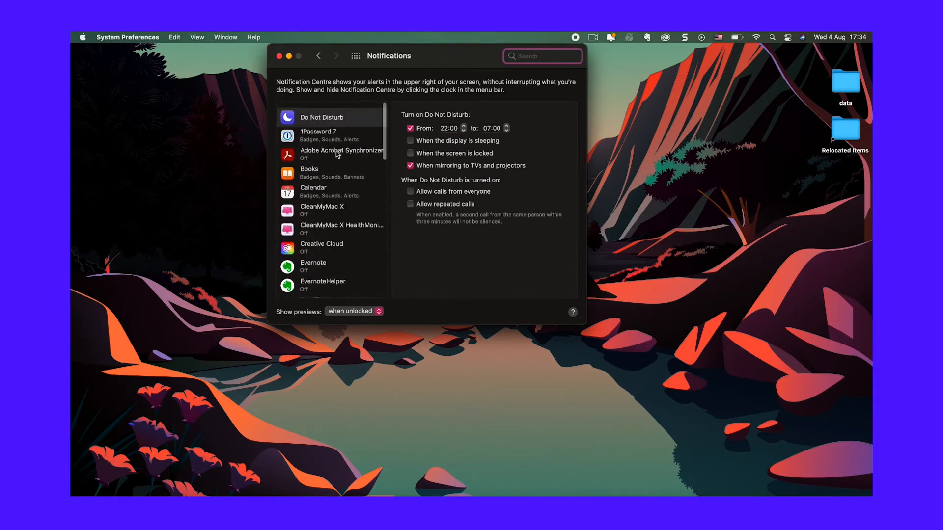
pyautogui.scroll(-3)
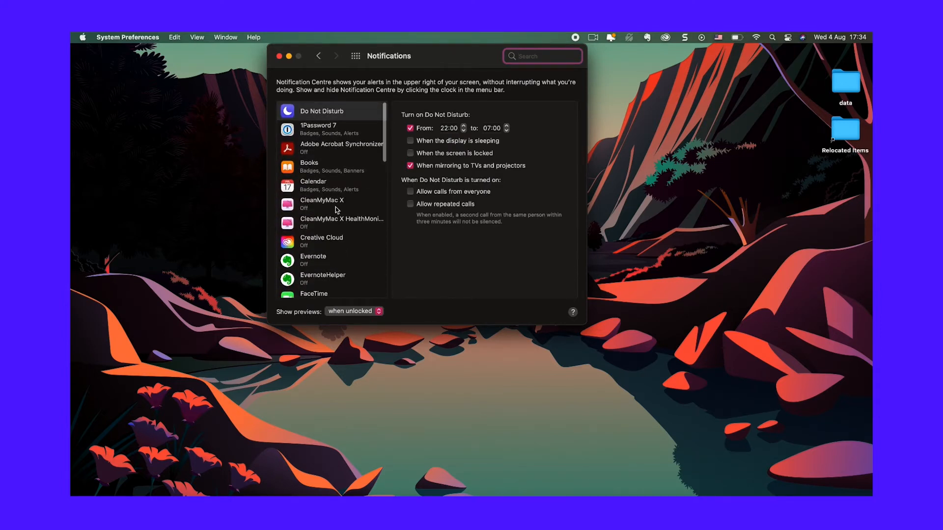
pyautogui.click(331, 111)
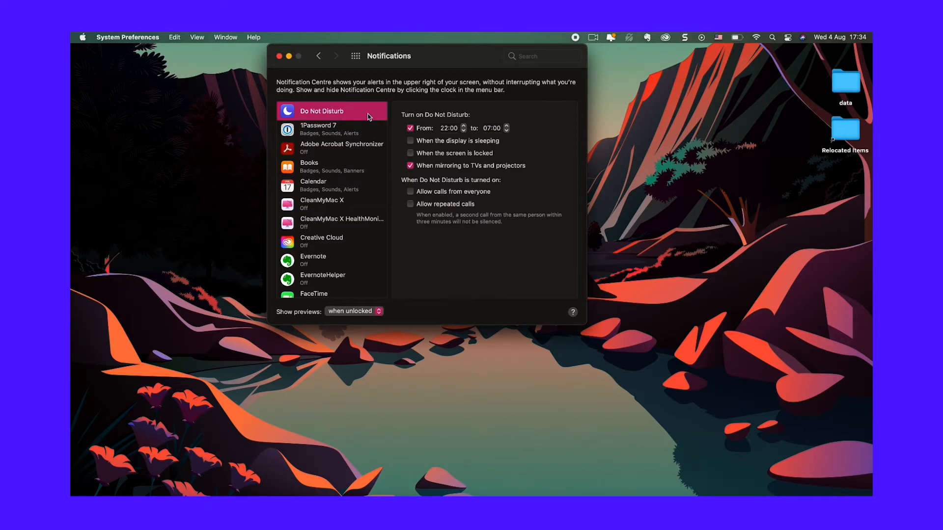
pyautogui.moveTo(400, 146)
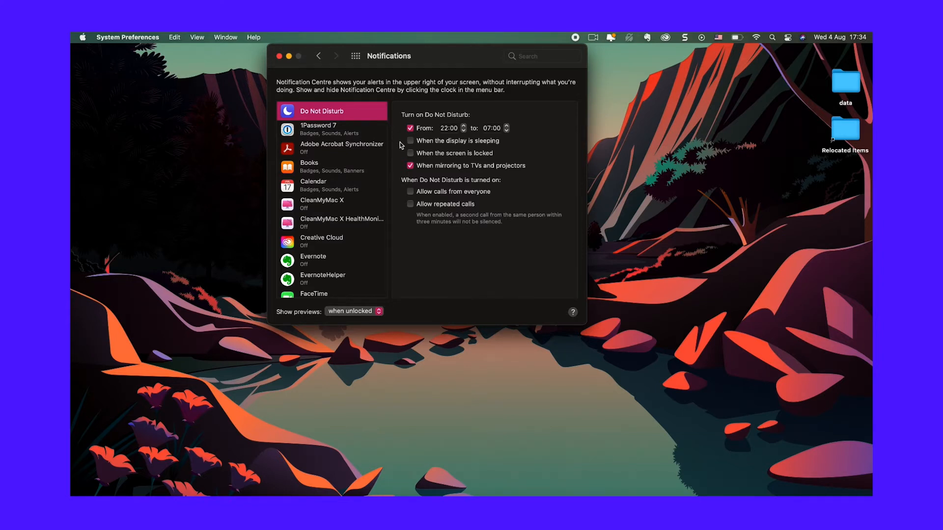
# Step: Switch off the scheduled Do Not Disturb period from 22:00 to 07:00
pyautogui.click(411, 127)
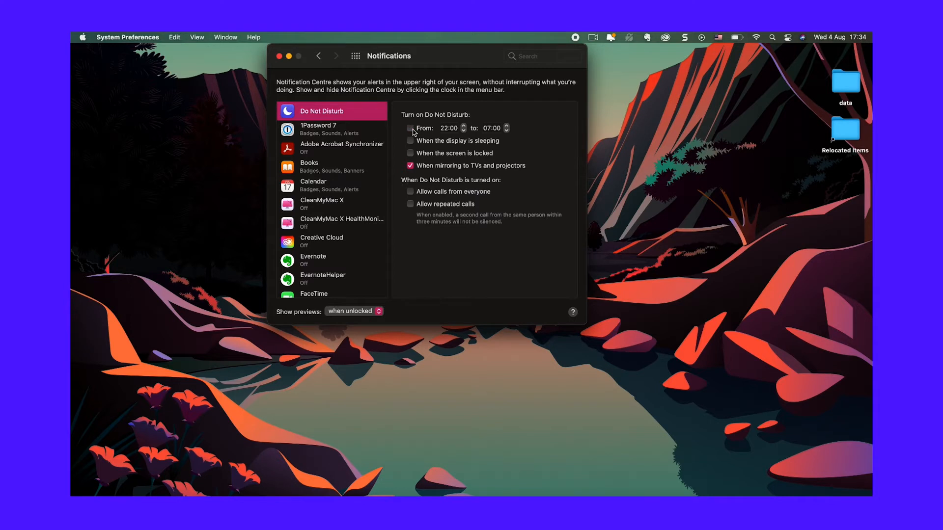
pyautogui.click(410, 128)
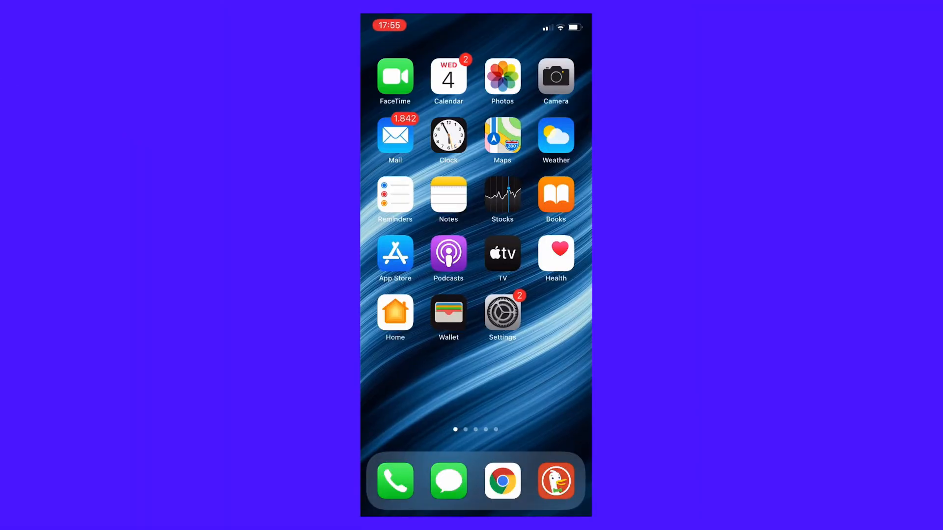
# Step: Set iOS notification previews to Never, then back to When Unlocked
pyautogui.click(502, 313)
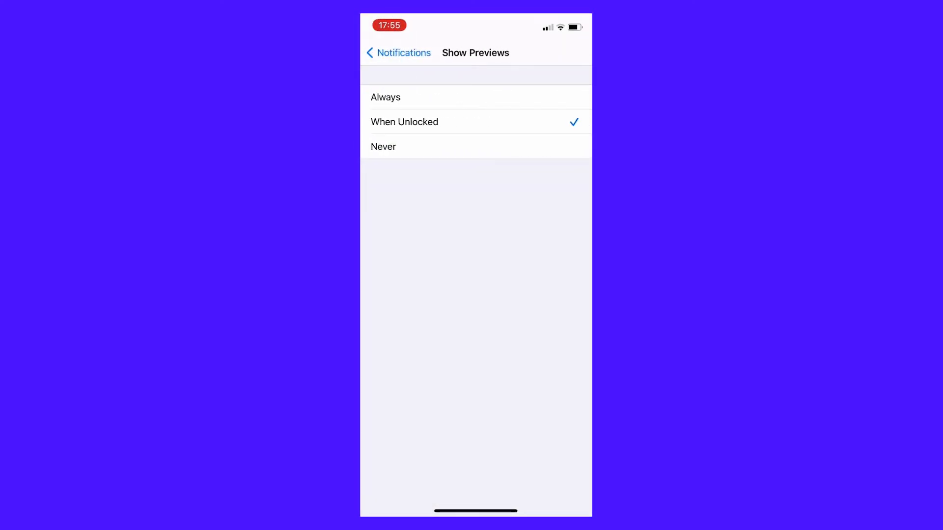
pyautogui.click(383, 146)
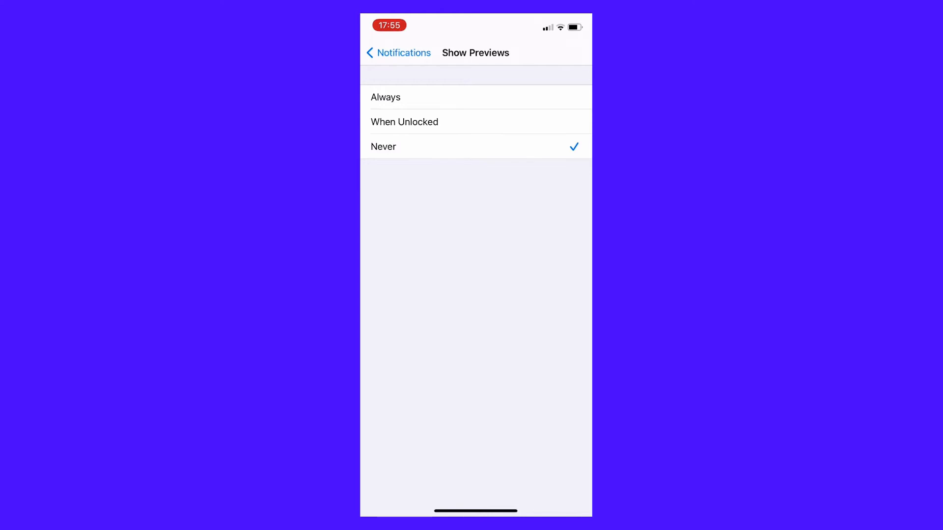
pyautogui.click(403, 121)
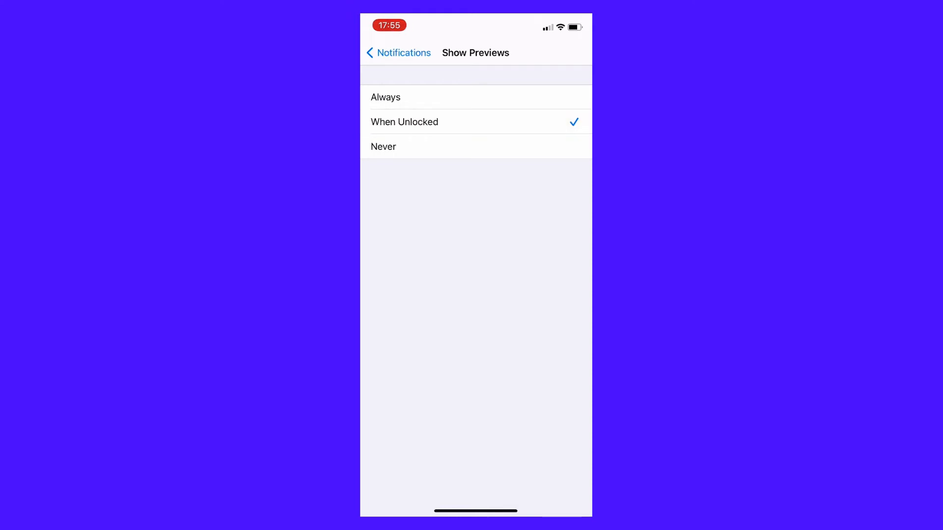
pyautogui.click(398, 53)
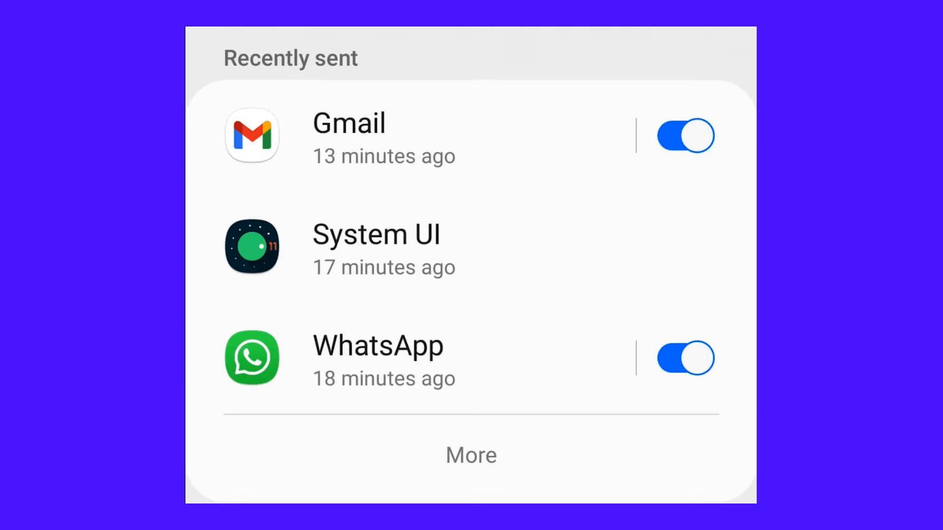
# Step: Show every app under Recently sent in Android notification settings
pyautogui.click(471, 455)
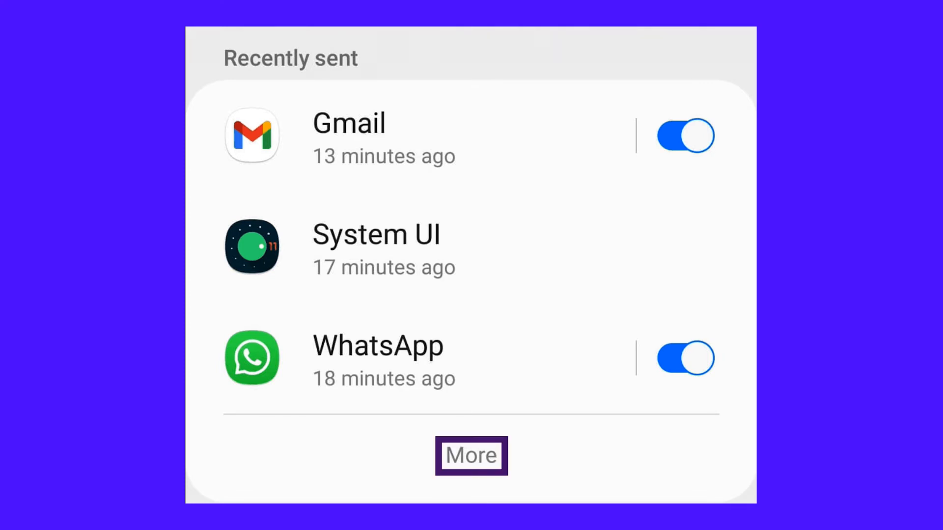
pyautogui.click(470, 454)
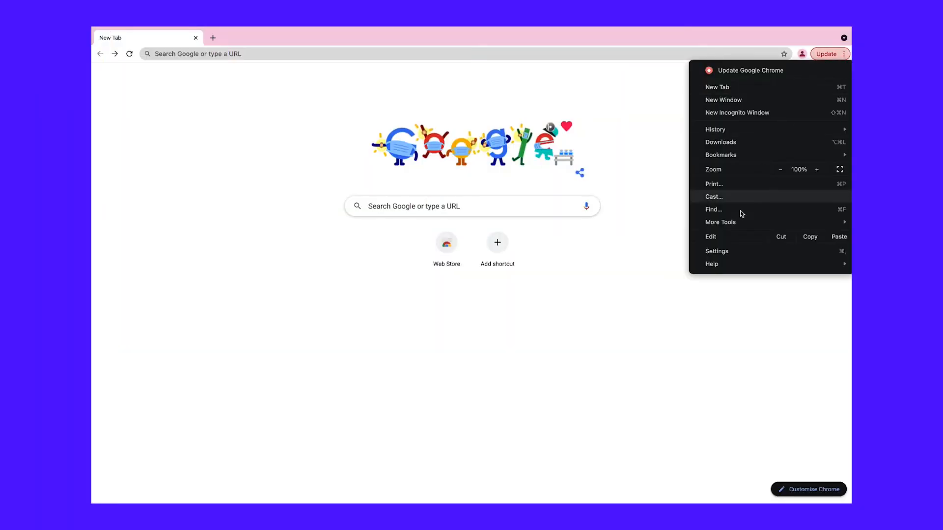
# Step: Reach Chrome's site notification permissions under content settings
pyautogui.click(716, 251)
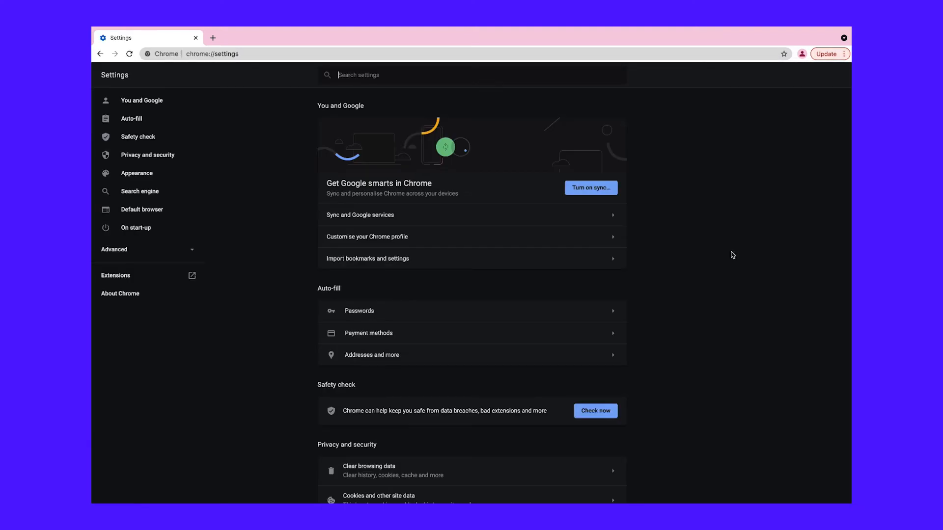
pyautogui.click(148, 154)
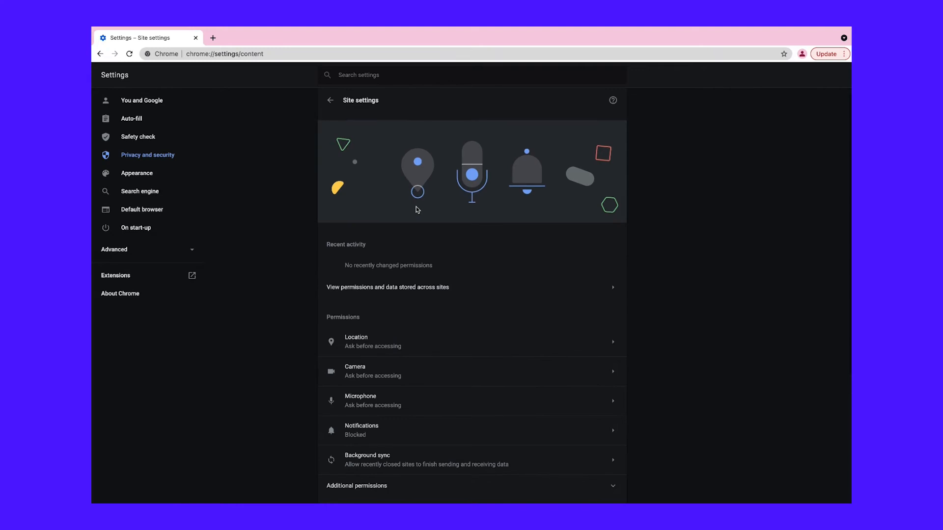
pyautogui.scroll(-3)
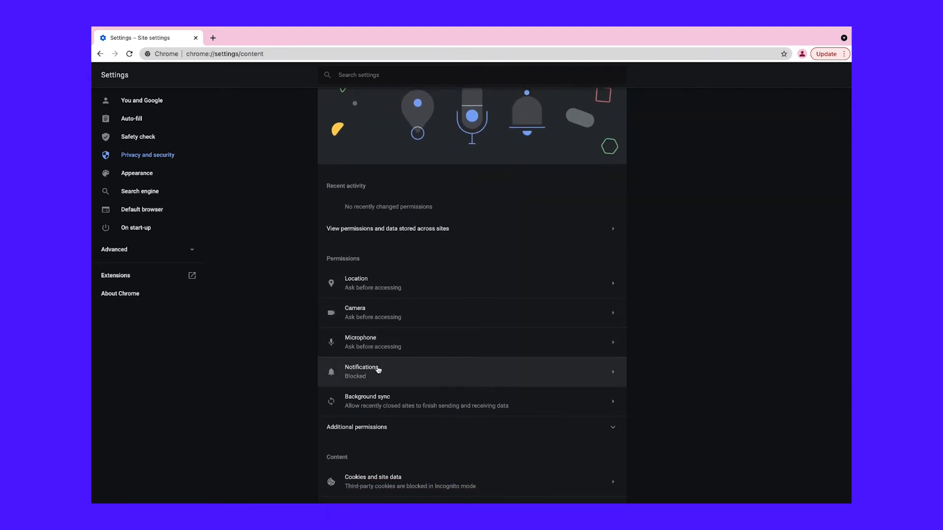
pyautogui.click(363, 372)
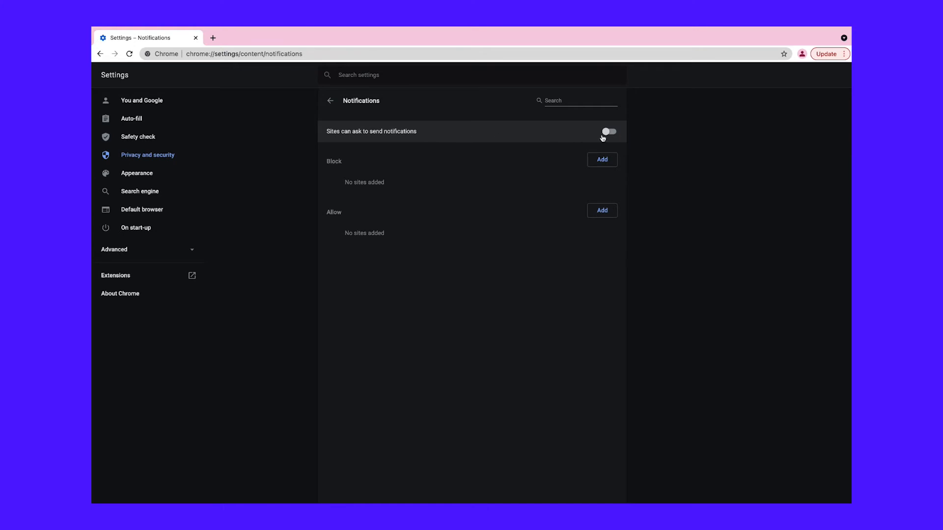
# Step: Disallow sites from asking to send notifications, leaving the Block list empty
pyautogui.click(609, 131)
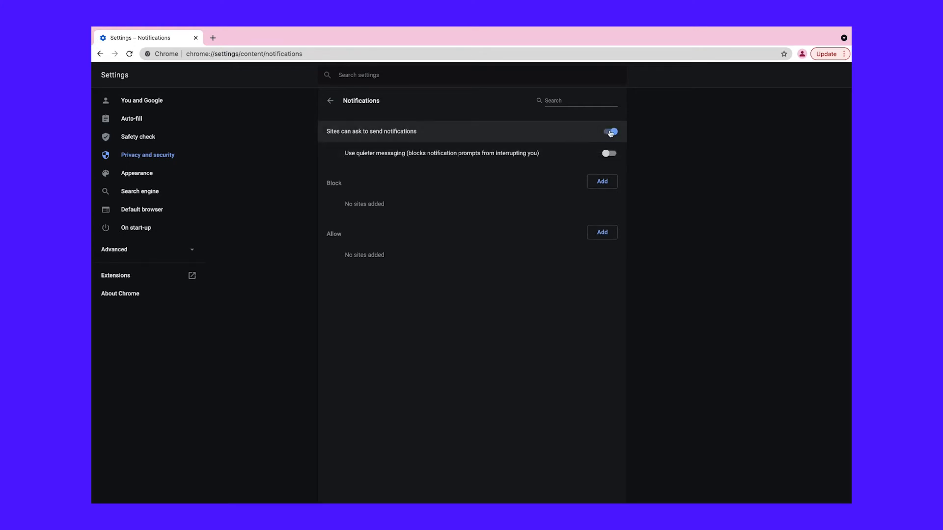
pyautogui.click(609, 131)
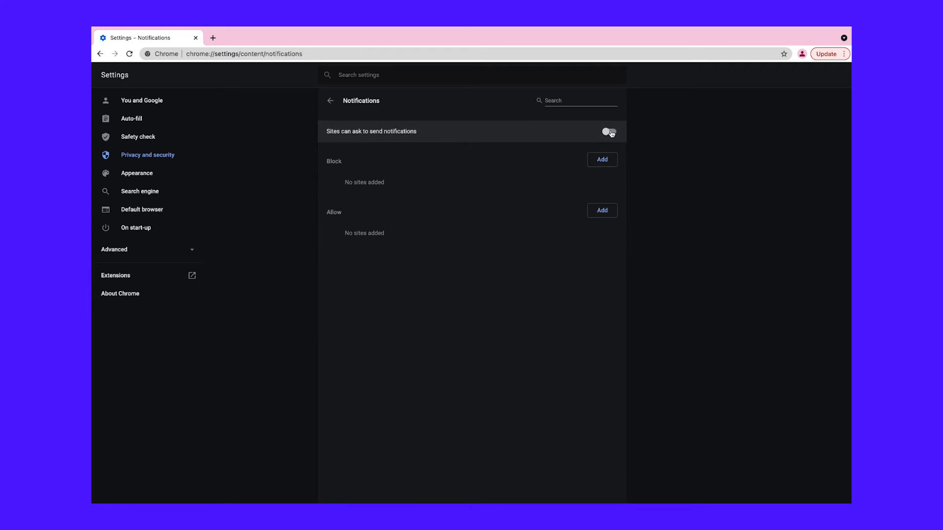
pyautogui.click(608, 131)
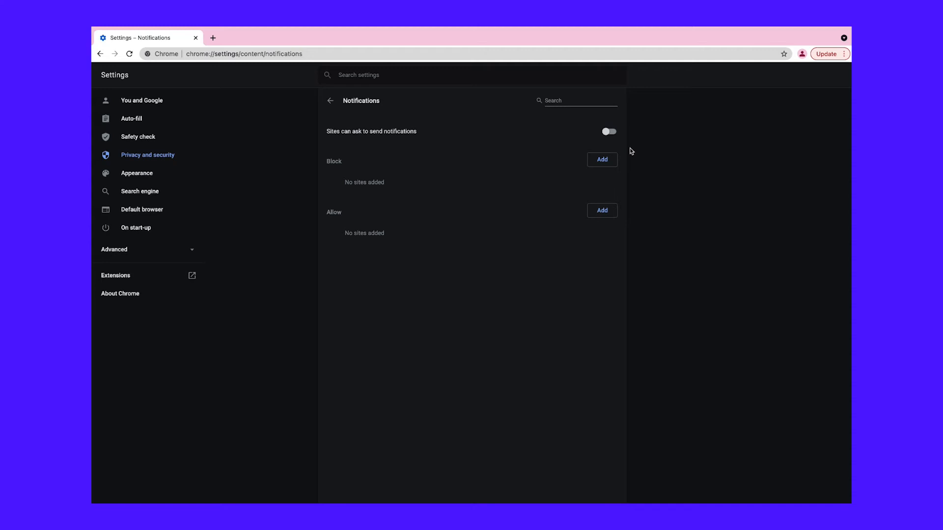
pyautogui.click(601, 159)
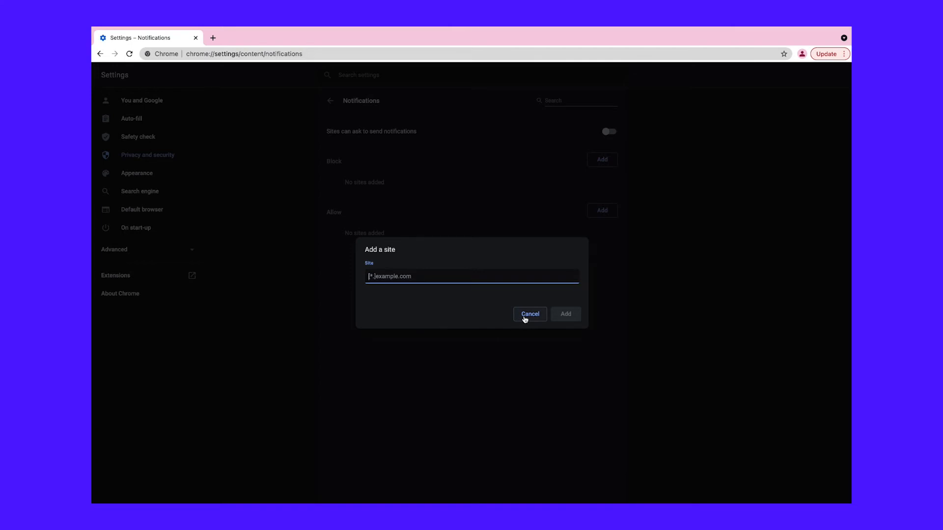
pyautogui.click(529, 314)
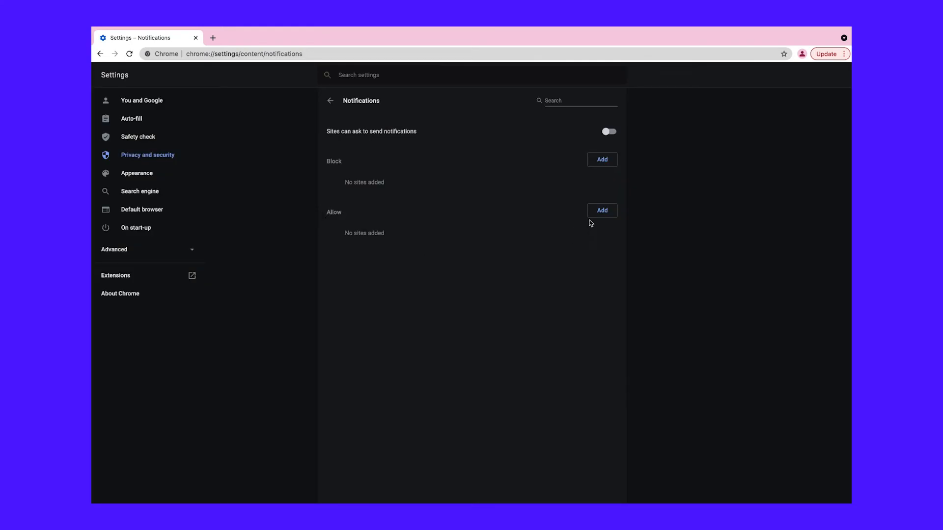
pyautogui.click(602, 210)
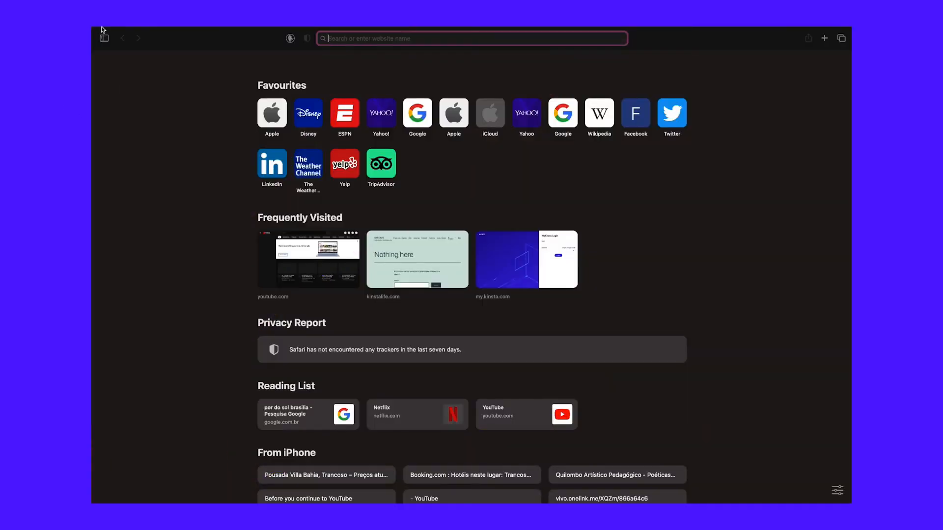
pyautogui.click(124, 32)
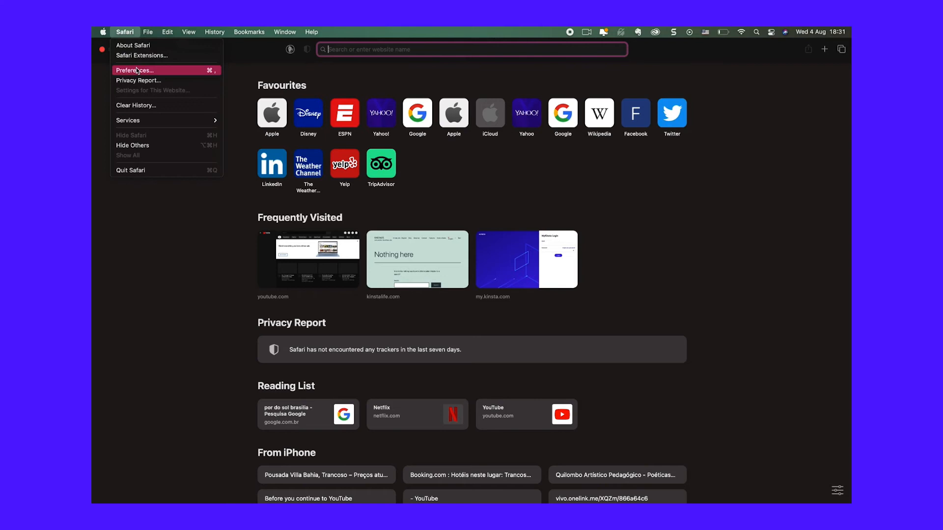
pyautogui.click(136, 69)
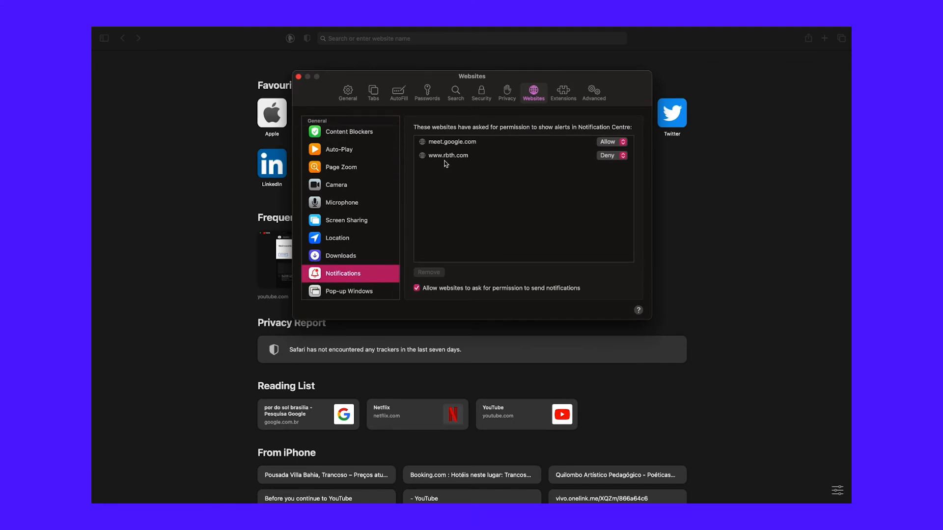
pyautogui.click(447, 155)
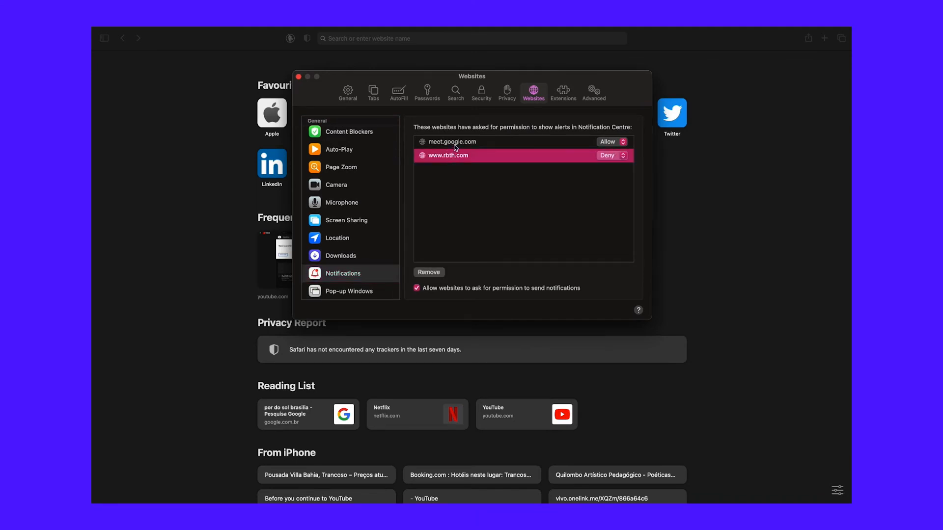
pyautogui.click(450, 141)
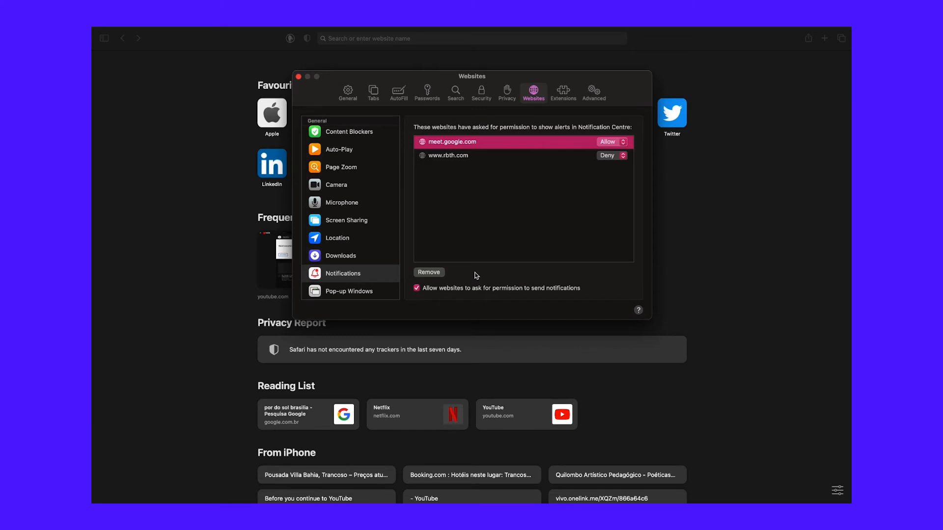
pyautogui.click(610, 141)
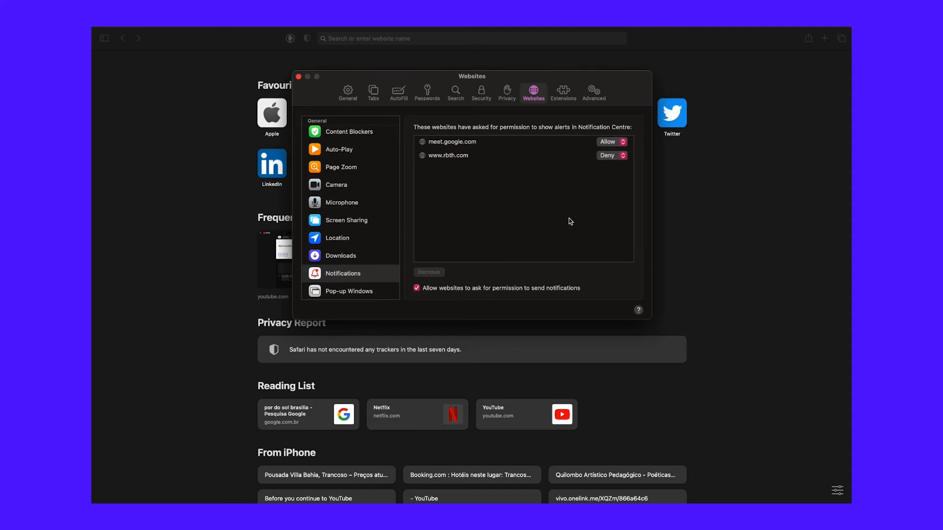
pyautogui.moveTo(491, 288)
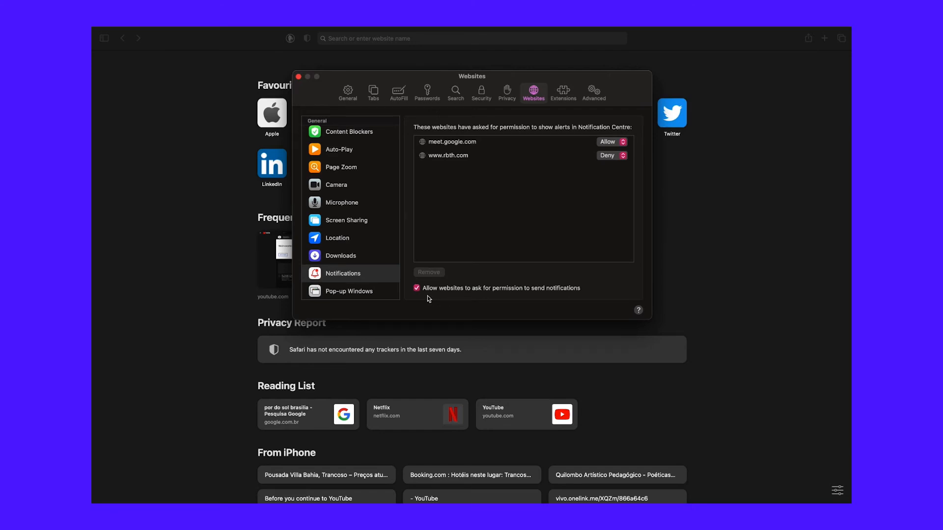
pyautogui.click(416, 288)
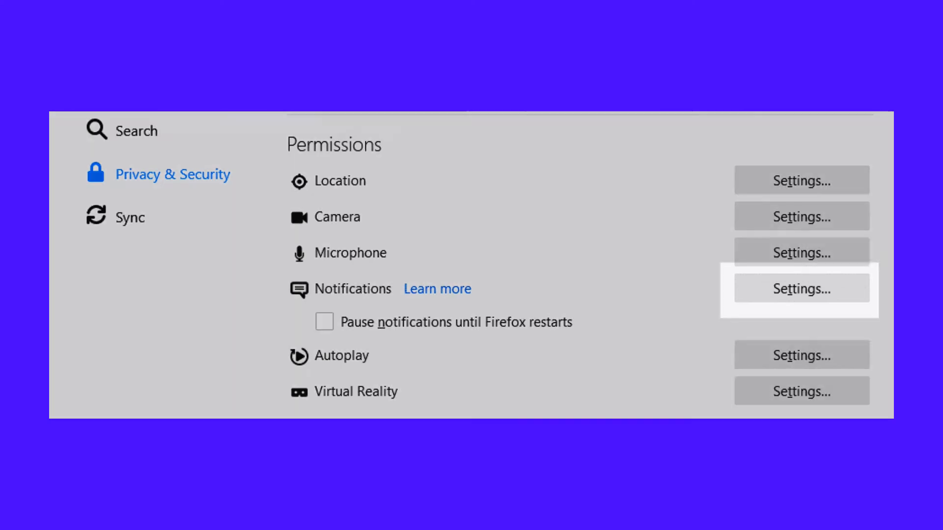
# Step: Bring up Firefox's Notifications permission settings from Privacy & Security
pyautogui.click(800, 289)
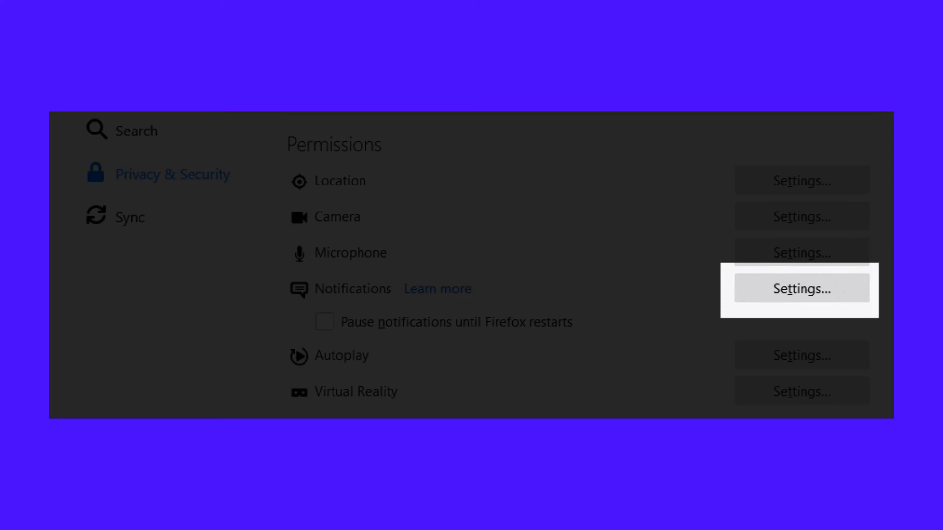
pyautogui.click(800, 289)
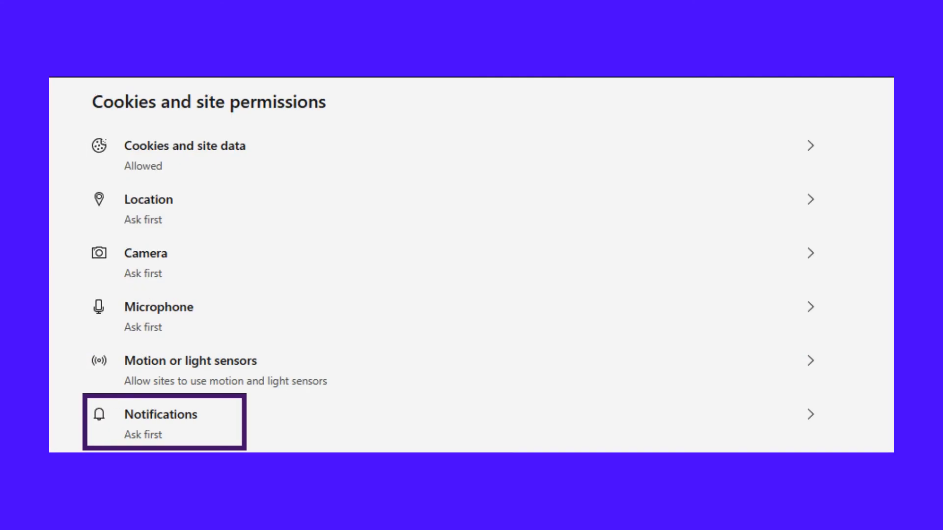
# Step: Enter Edge's Notifications permission, currently at Ask first
pyautogui.click(159, 415)
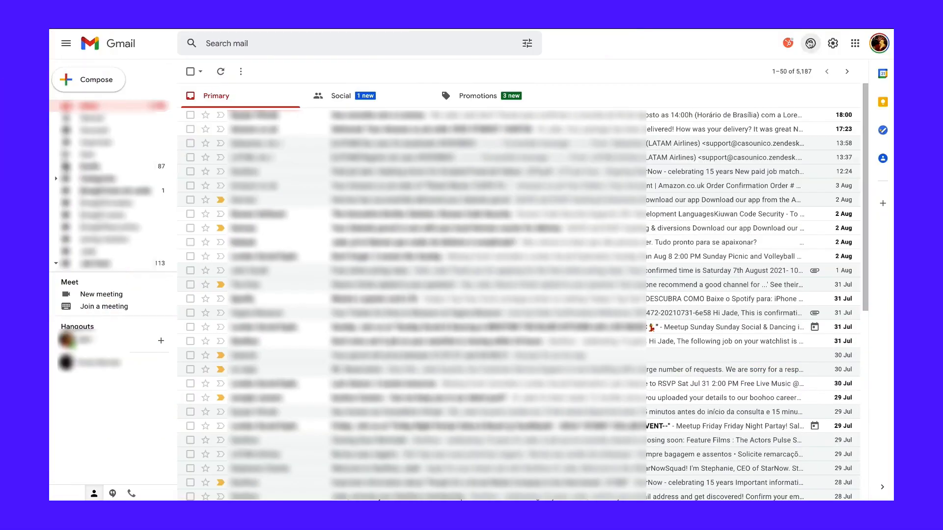
# Step: Reach Desktop notifications in Gmail's General settings showing Mail notifications off
pyautogui.click(833, 42)
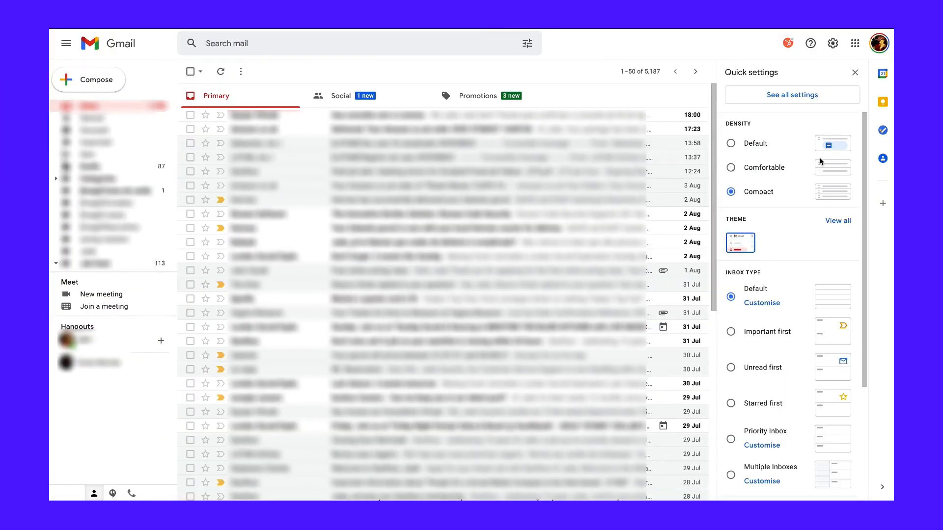
pyautogui.click(791, 94)
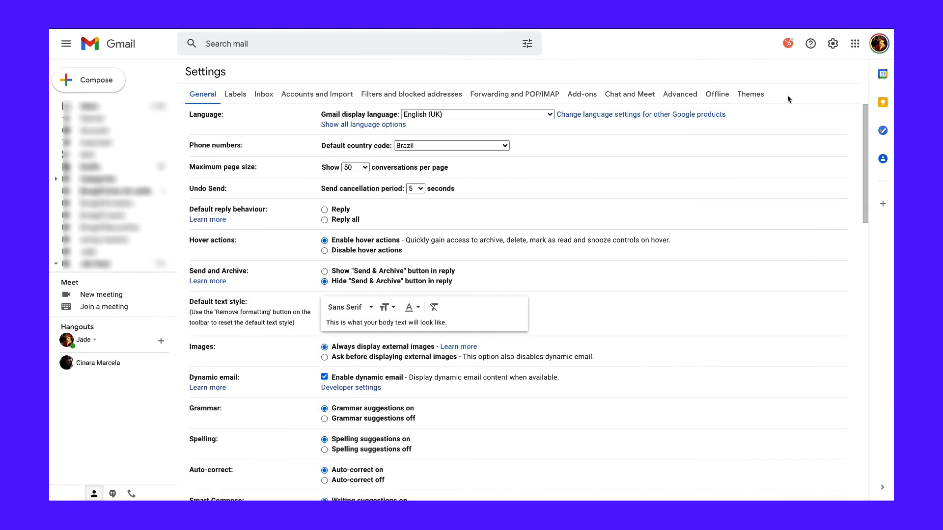
pyautogui.scroll(-3)
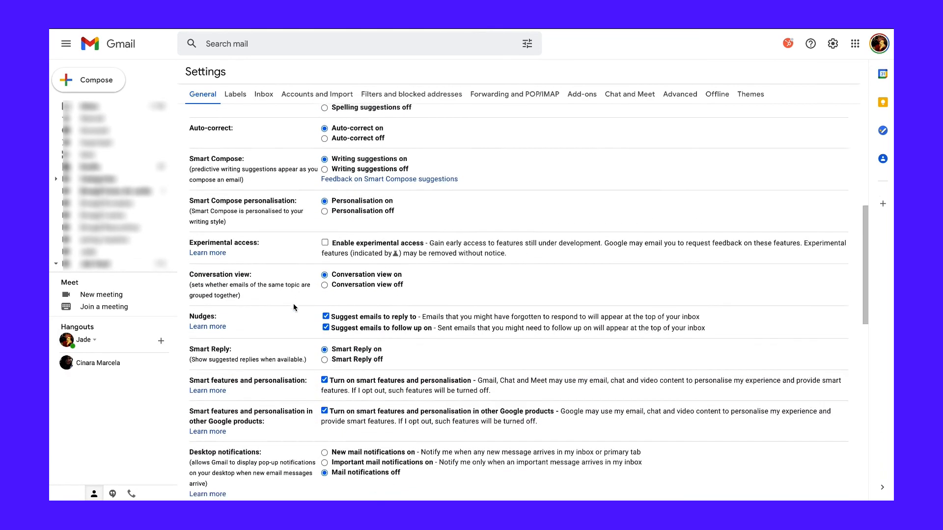
pyautogui.scroll(-3)
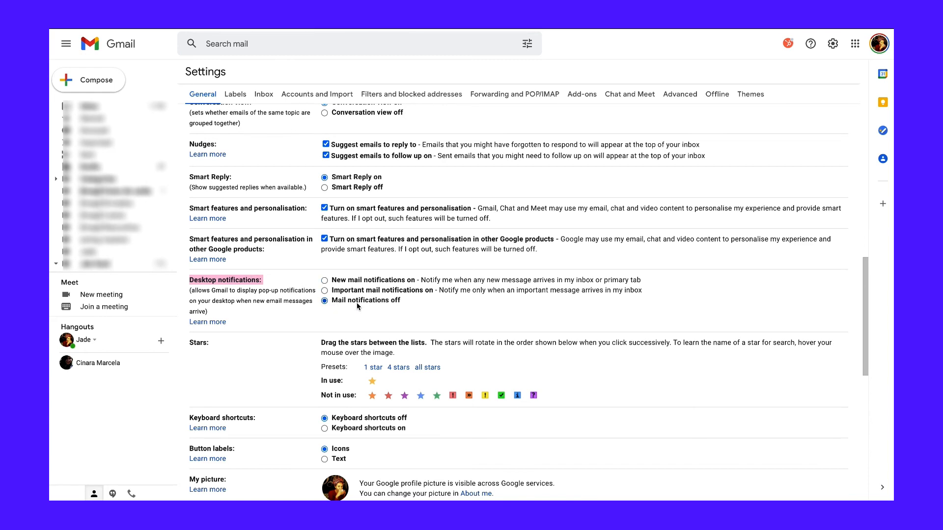
pyautogui.scroll(-3)
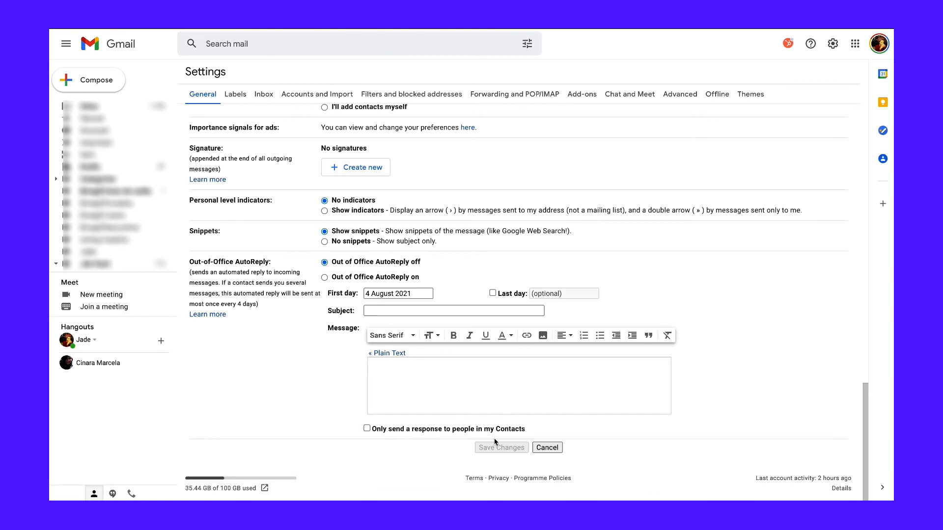